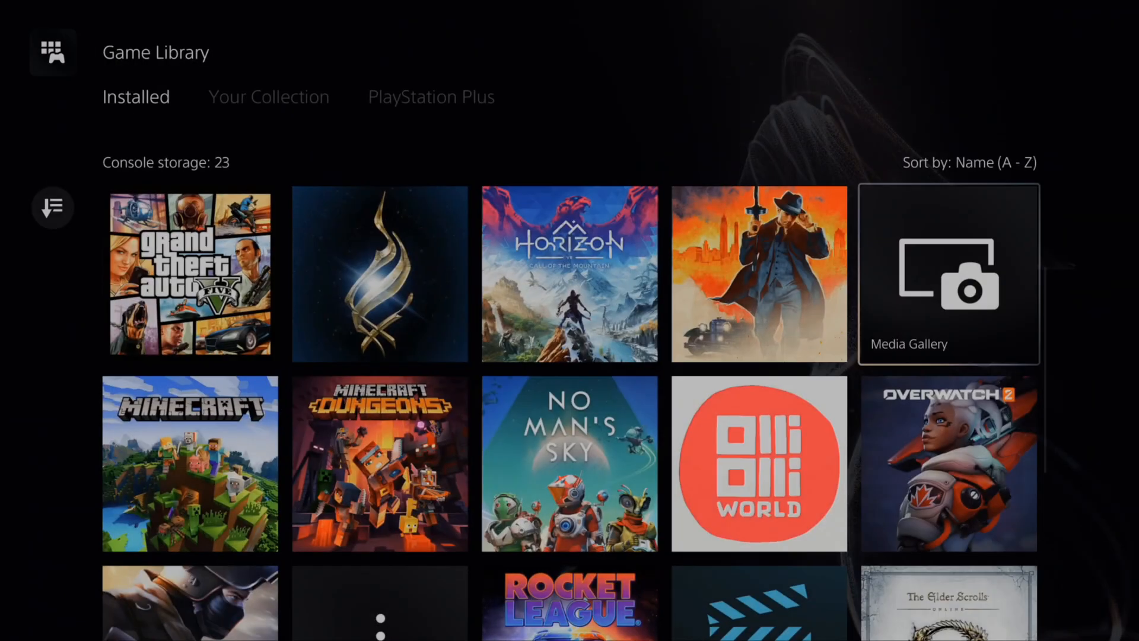
Reach the Media Gallery tile and show the Recently created panel with video clip 2 of 15
click(948, 274)
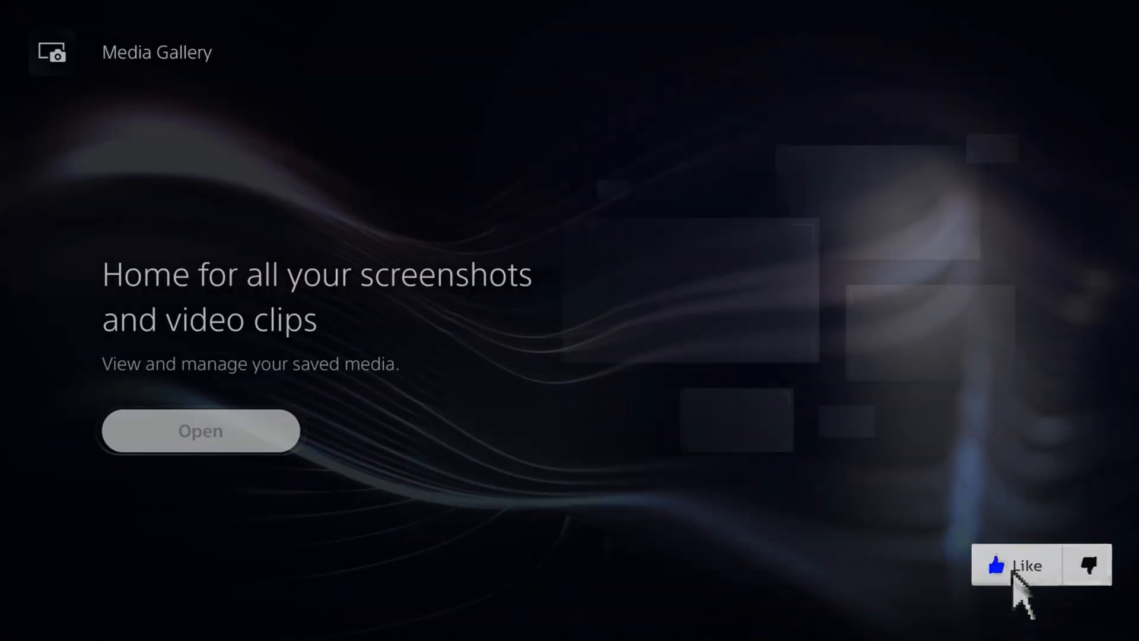
click(200, 430)
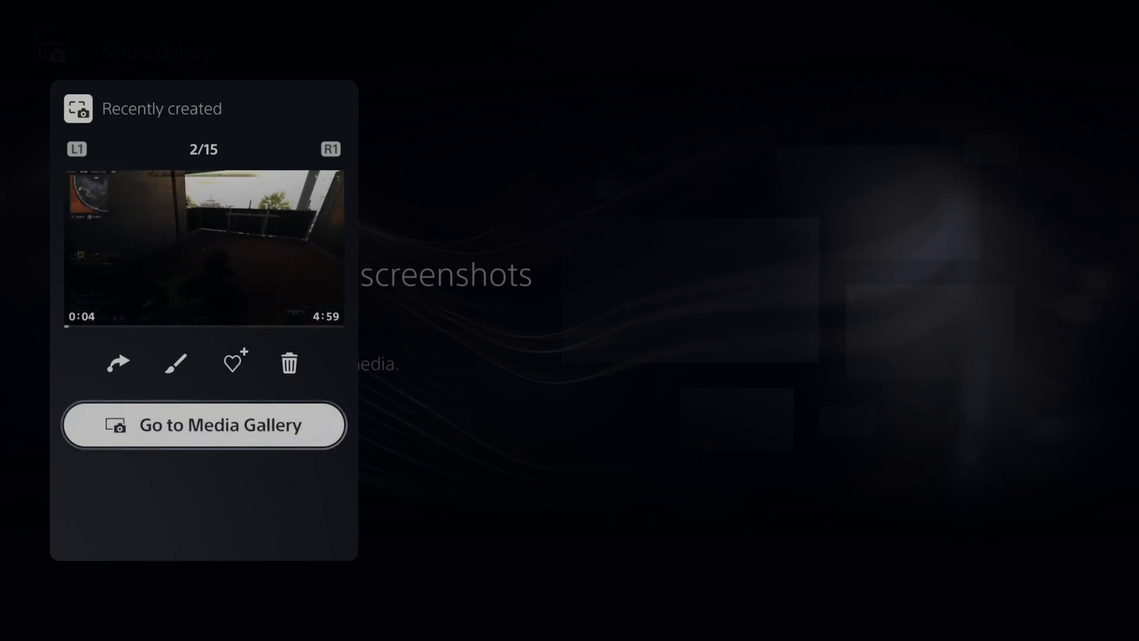
Go to the full Media Gallery listing all screenshots and clips, newest first
click(203, 425)
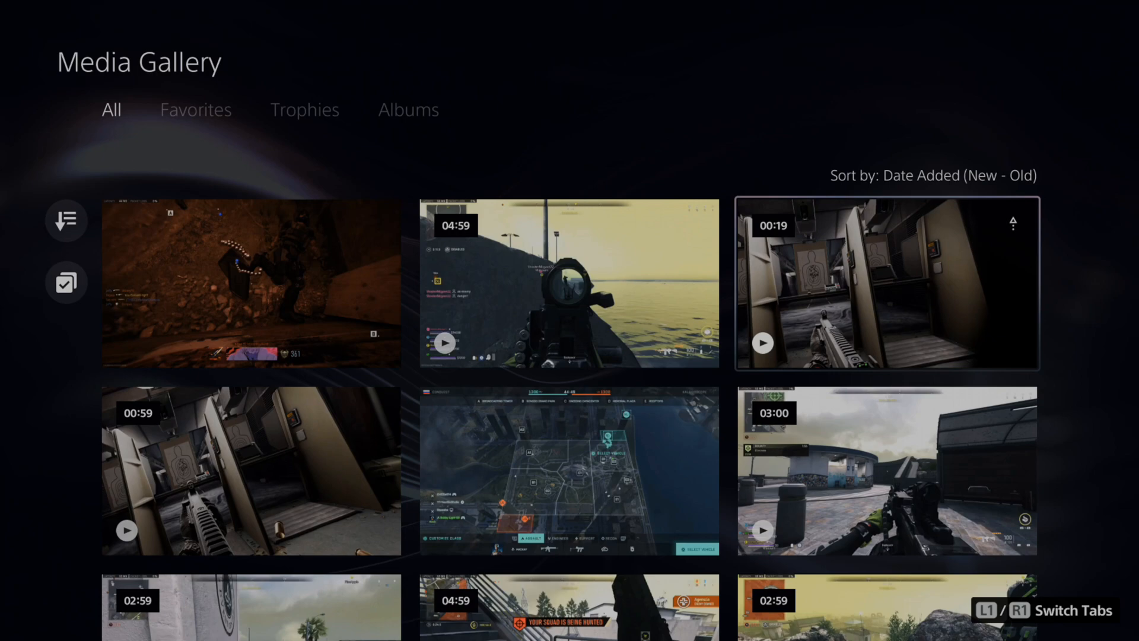
Leave the Media Gallery and land back on the Games home screen
click(886, 285)
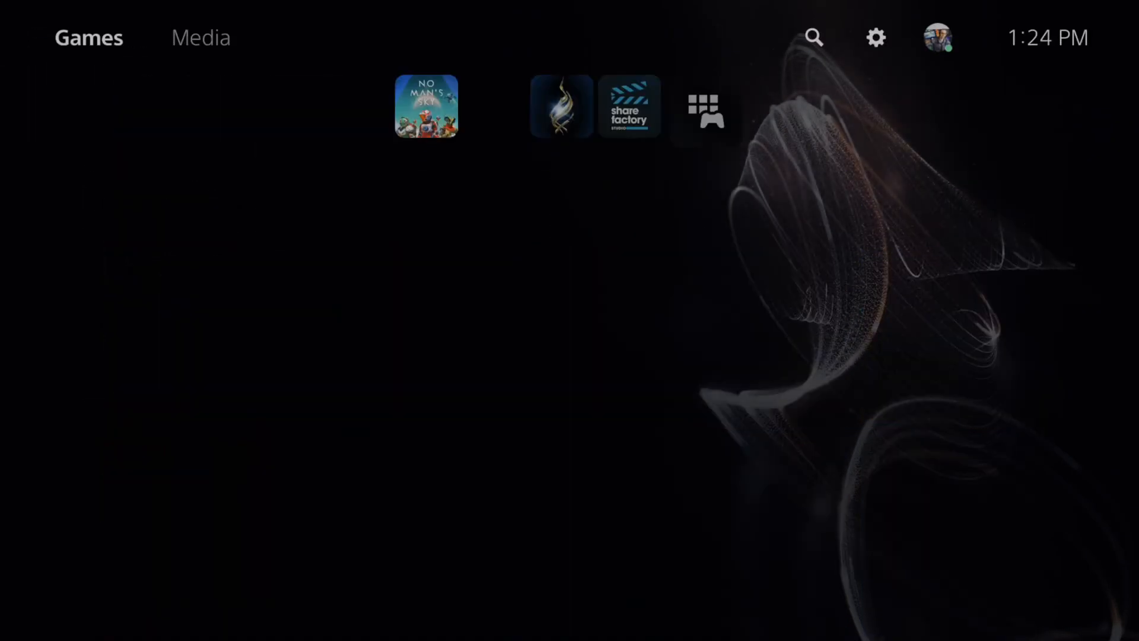
View Captures and Broadcasts > Captures with Auto-Upload highlighted, then back out to Explore
click(874, 38)
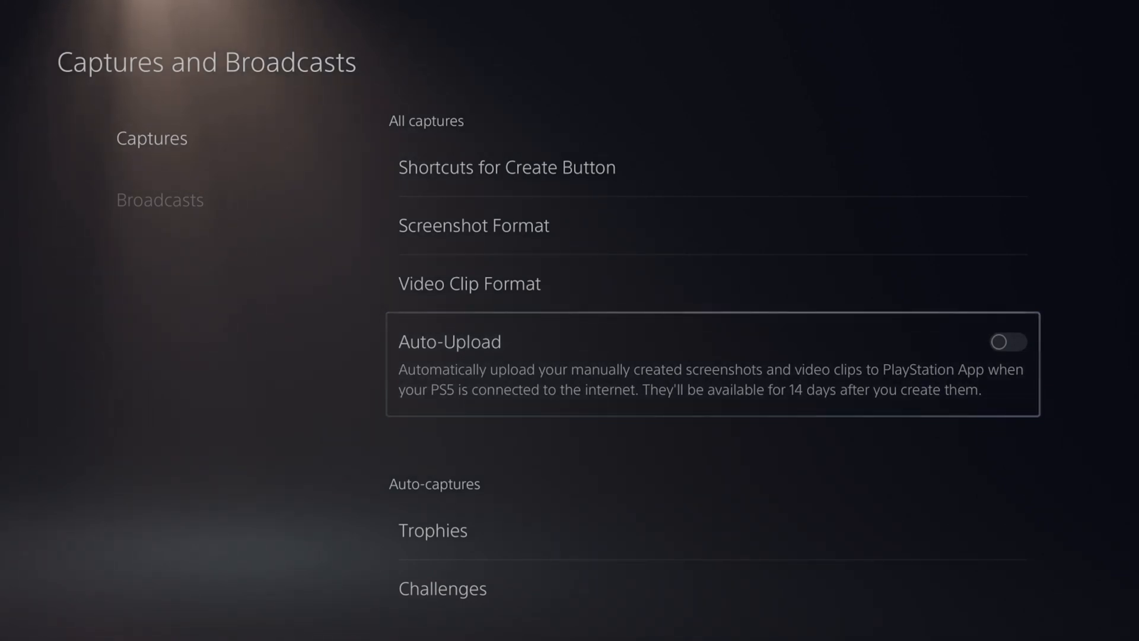
key(Escape)
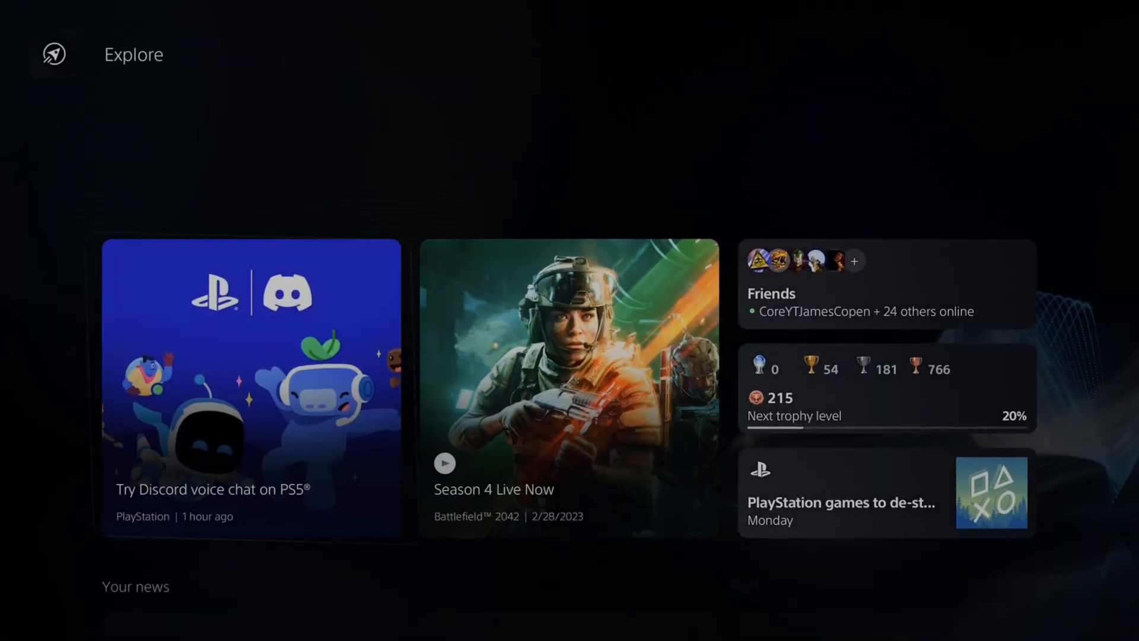
Show the 'Try Discord voice chat on PS5' news story full screen from Explore
click(251, 385)
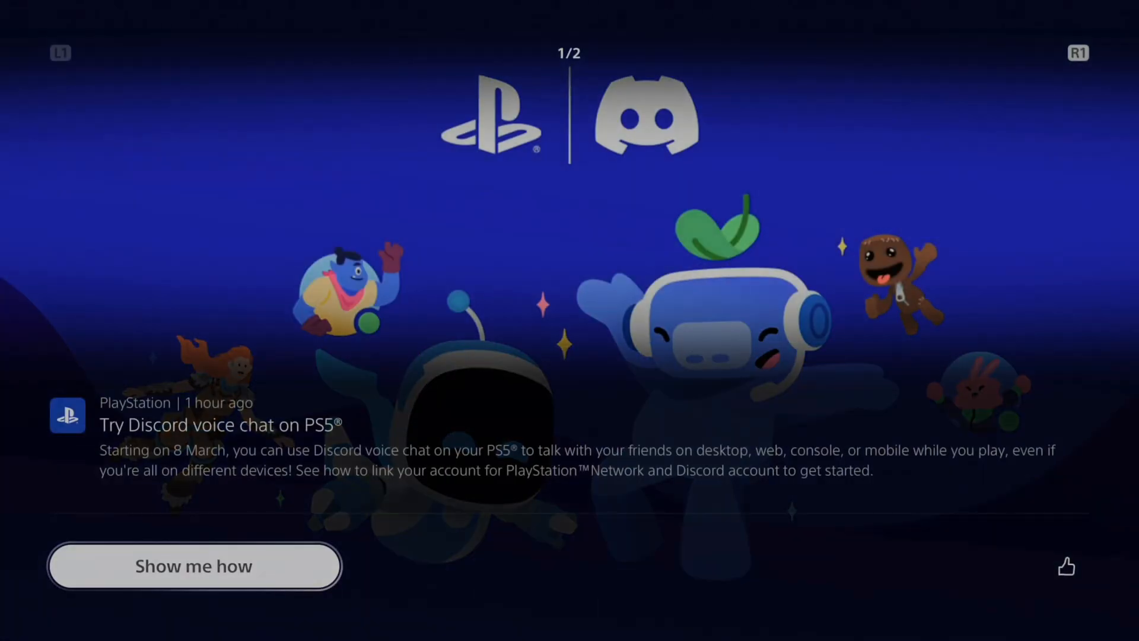